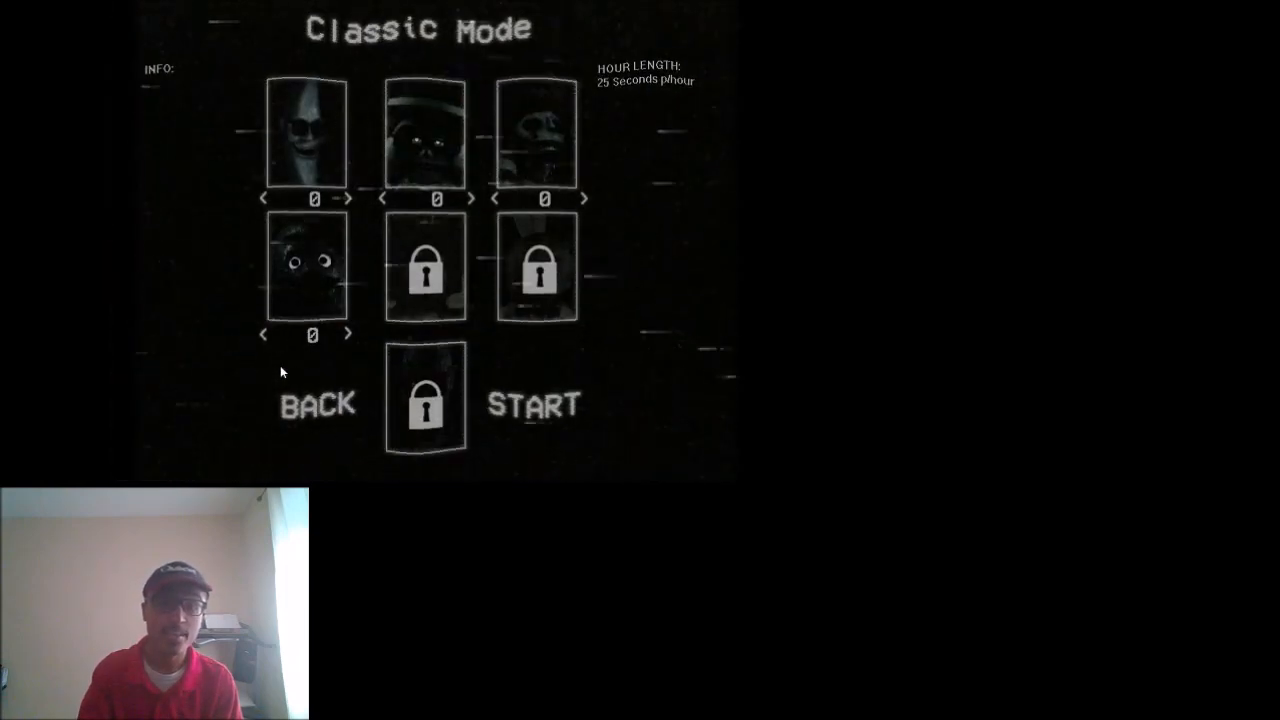
# - Raise the first, second, third and fourth animatronics' difficulty levels to 20
pyautogui.click(349, 199)
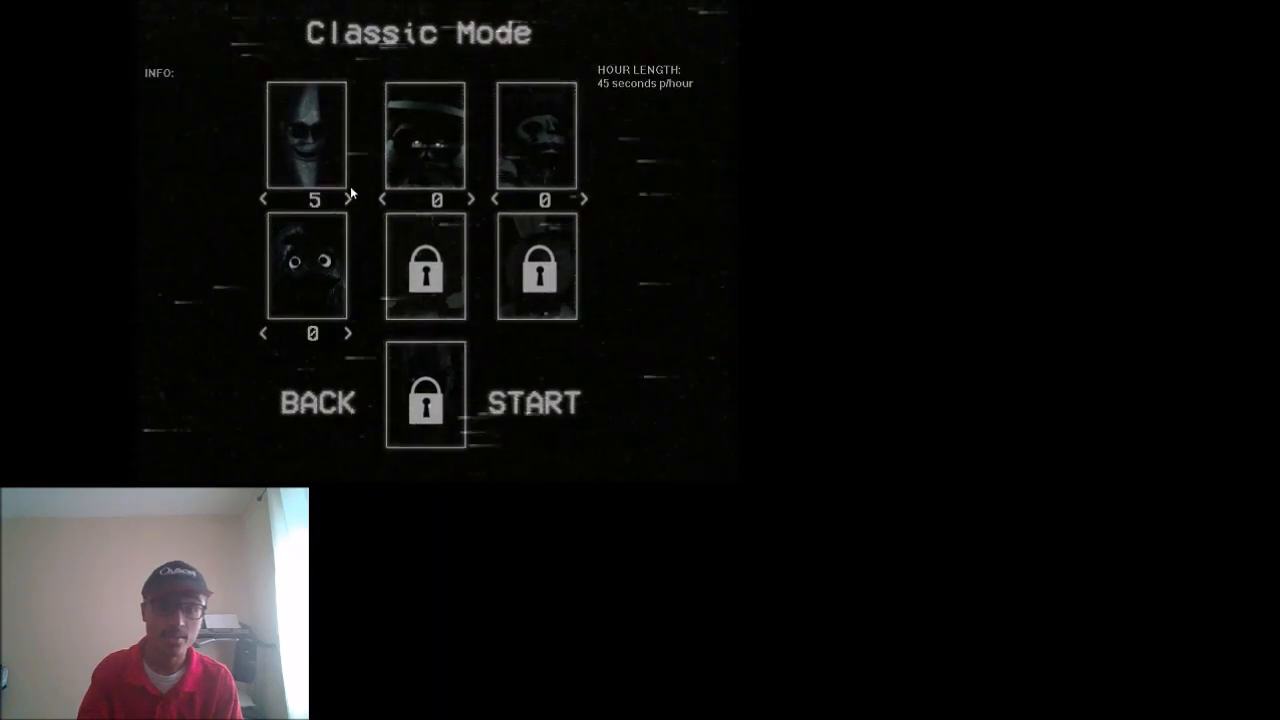
pyautogui.click(349, 199)
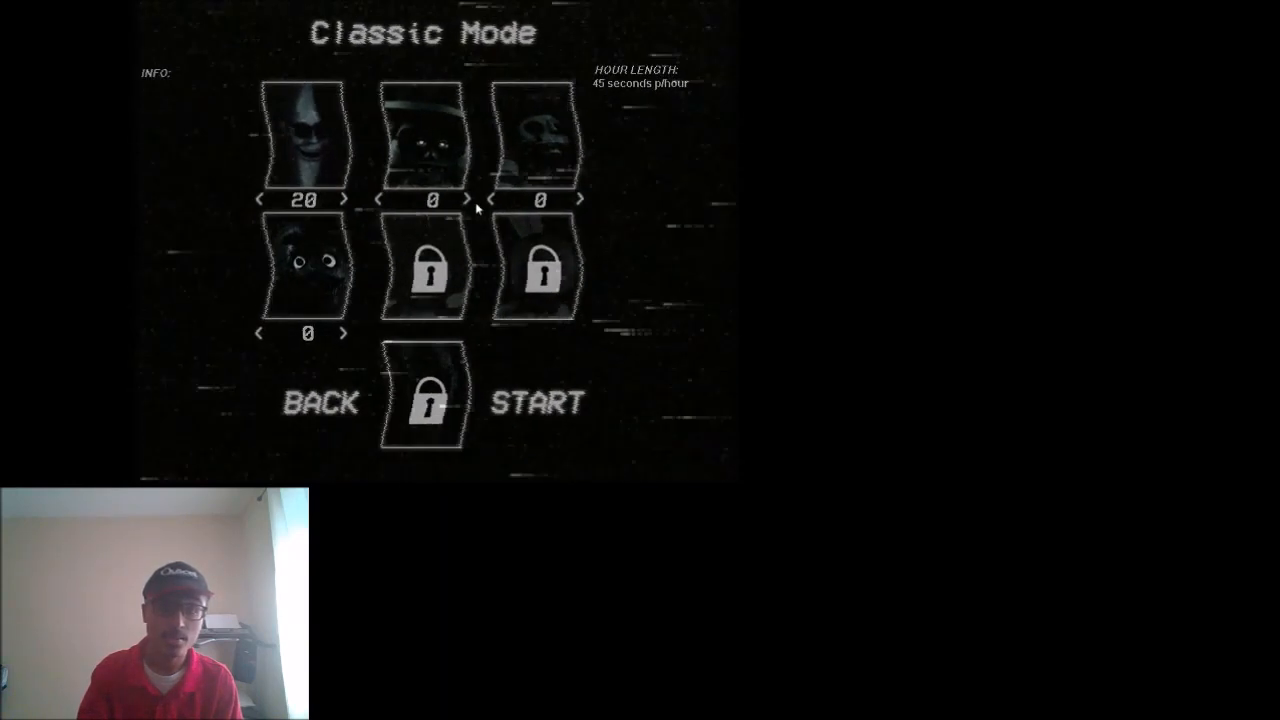
pyautogui.click(465, 199)
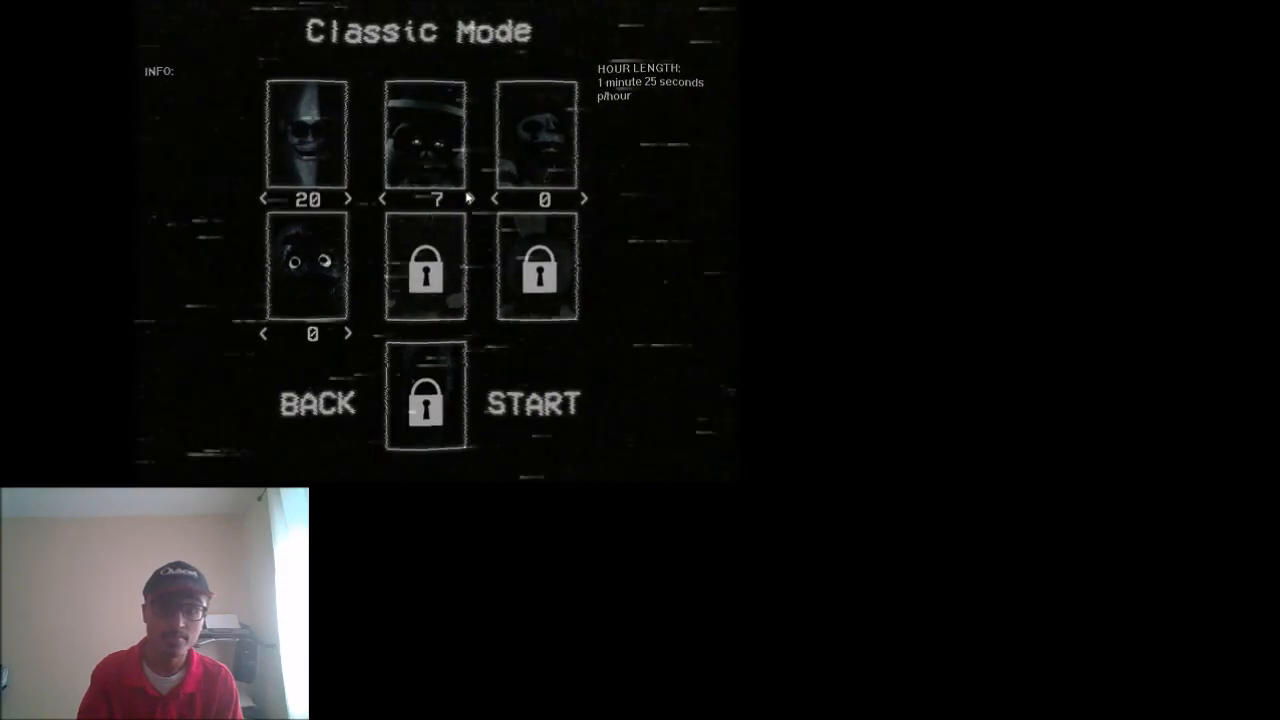
pyautogui.click(470, 199)
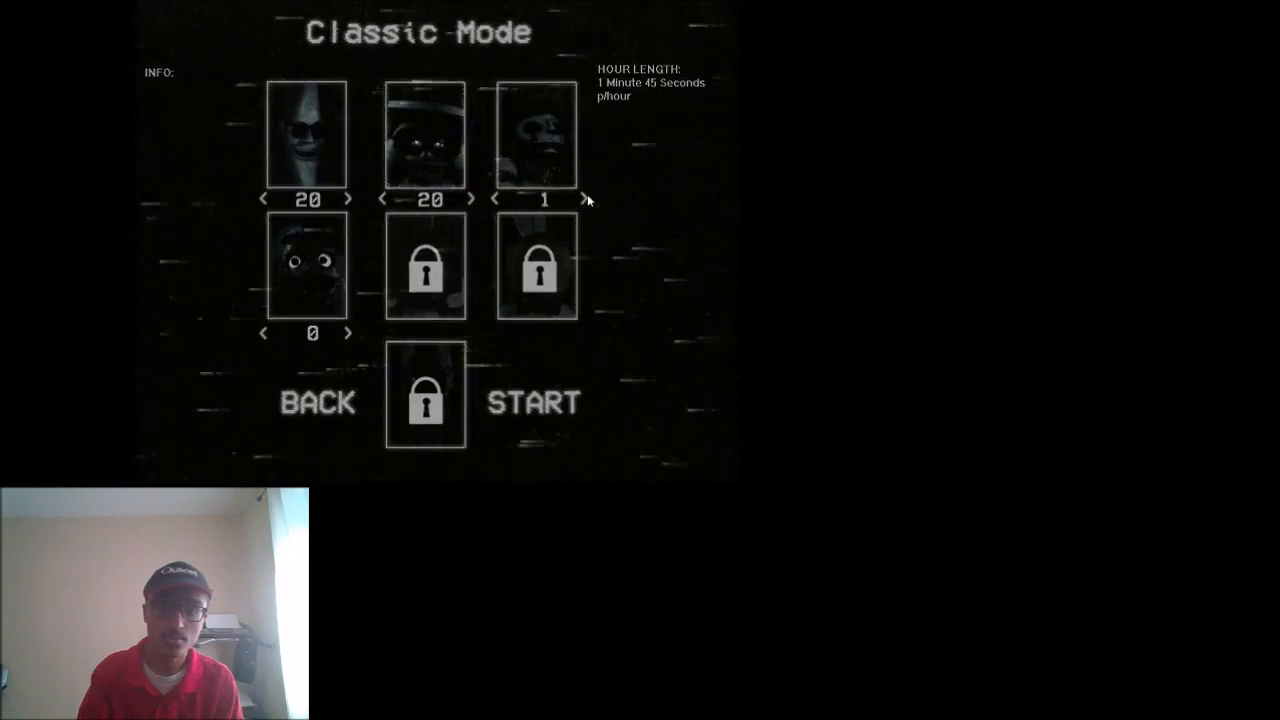
pyautogui.click(578, 199)
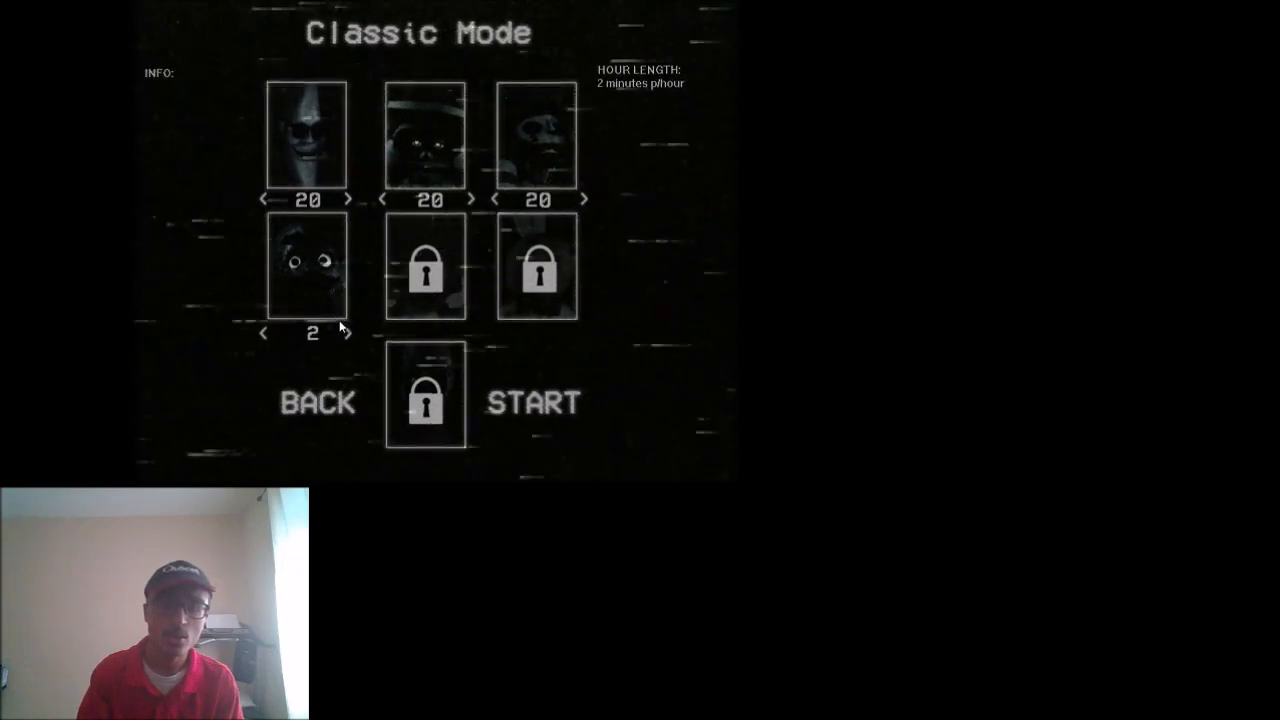
pyautogui.click(347, 333)
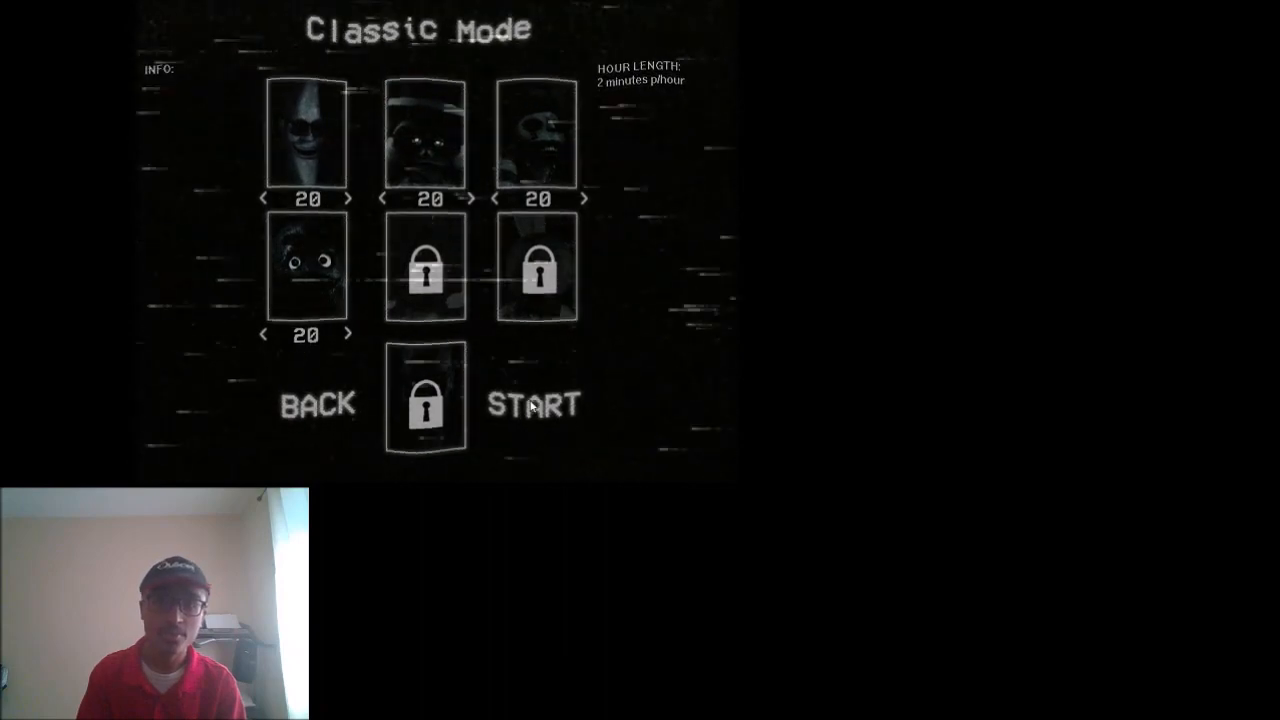
pyautogui.click(533, 404)
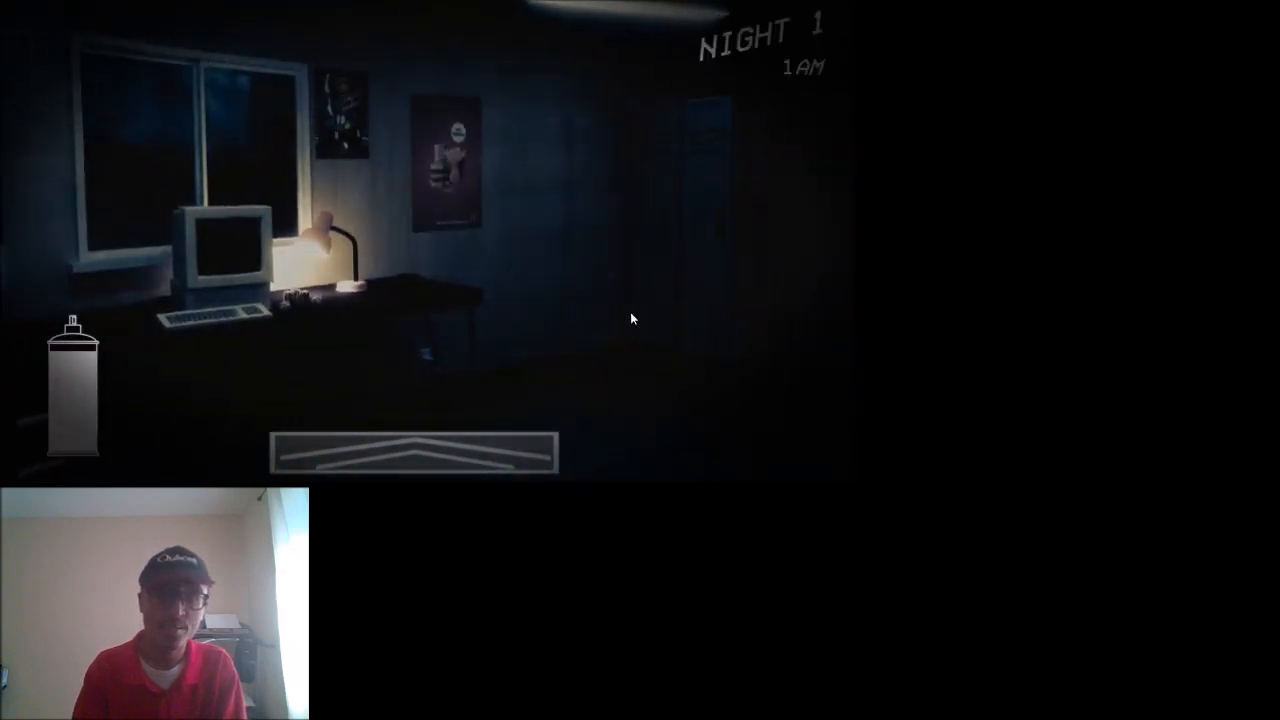
# - Use an office control to fend off animatronics during Night 1
pyautogui.click(413, 450)
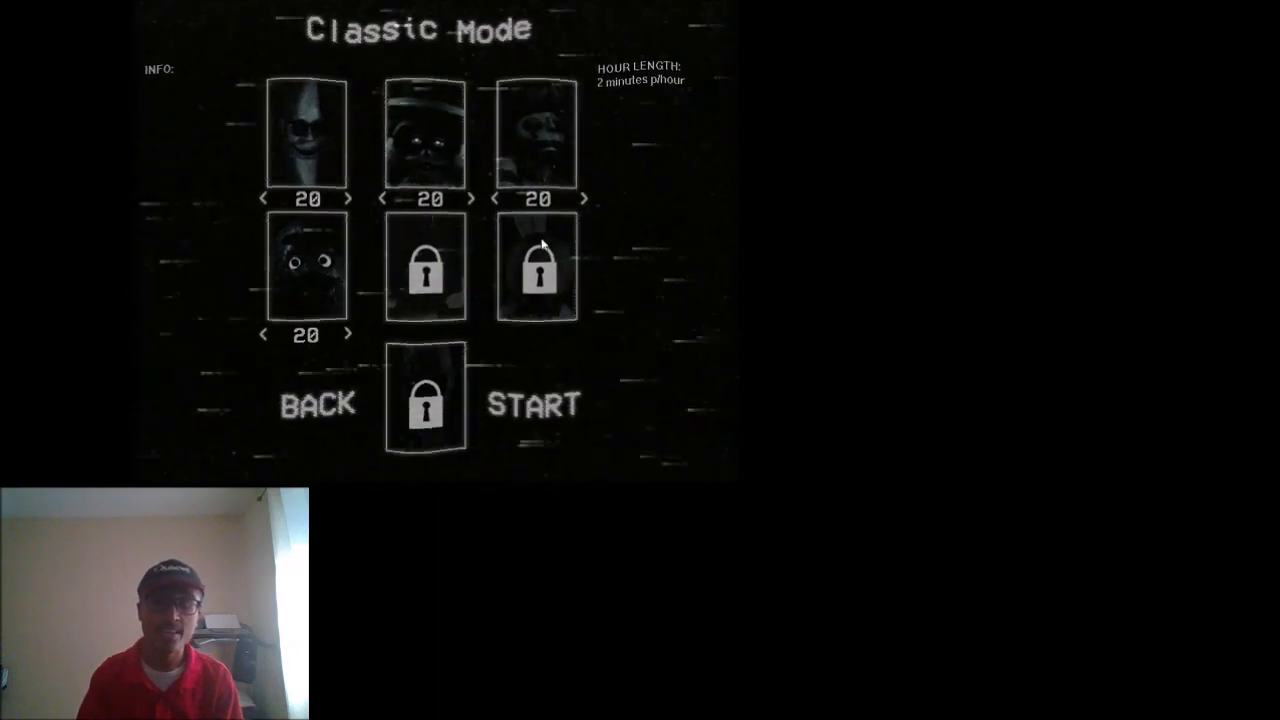
pyautogui.moveTo(670, 335)
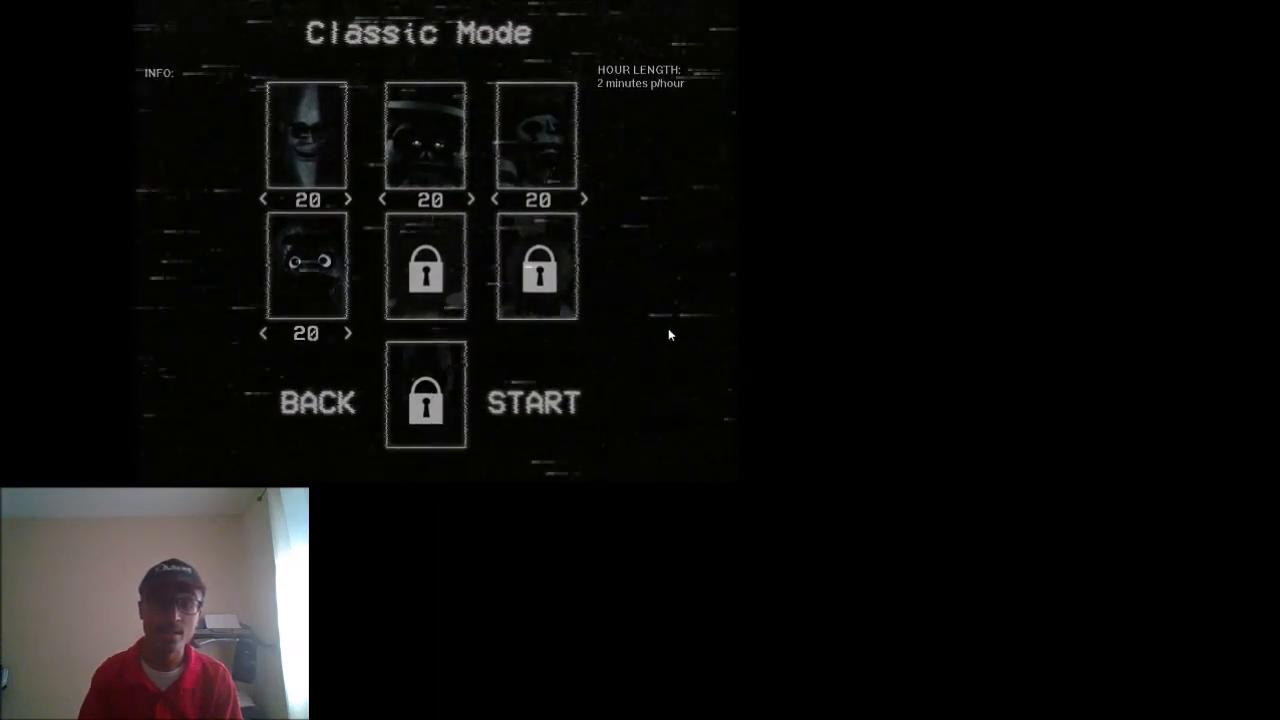